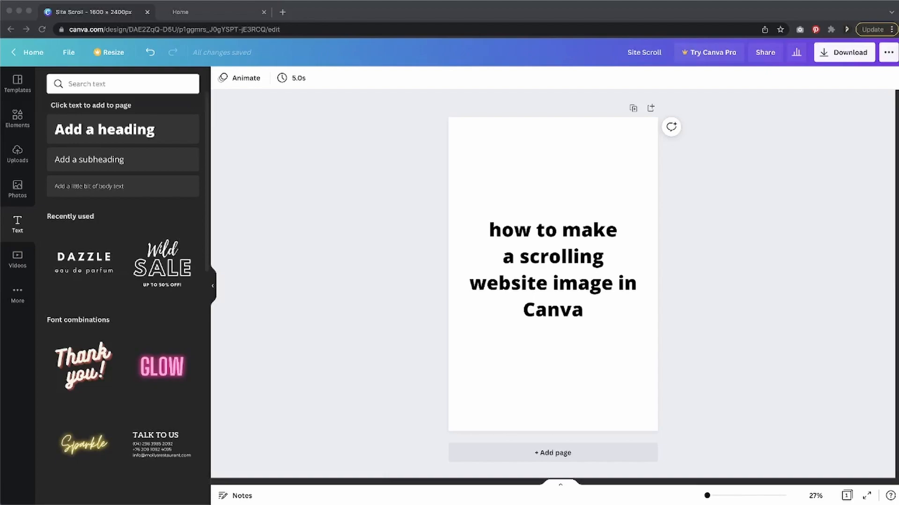
mouse_move(787, 489)
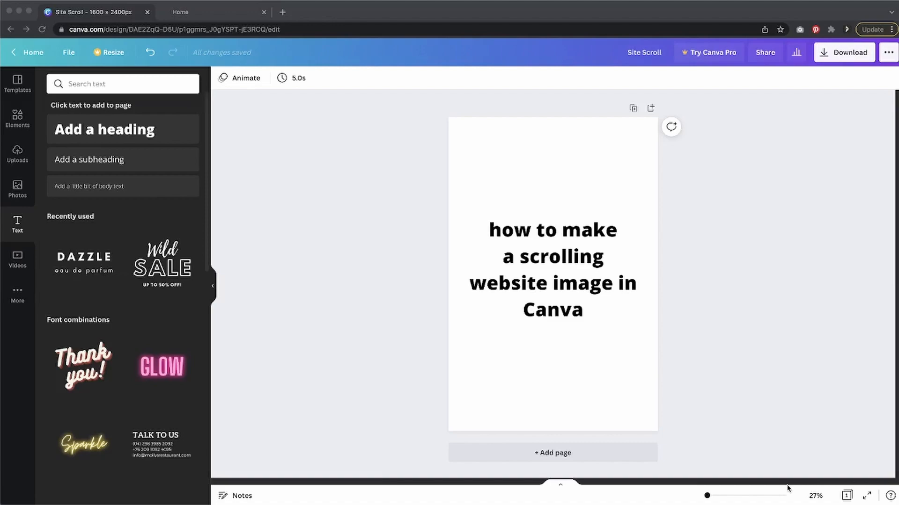
Grab the 1845 × 951 custom region over the browser window to begin recording the bridal site.
left_click(212, 11)
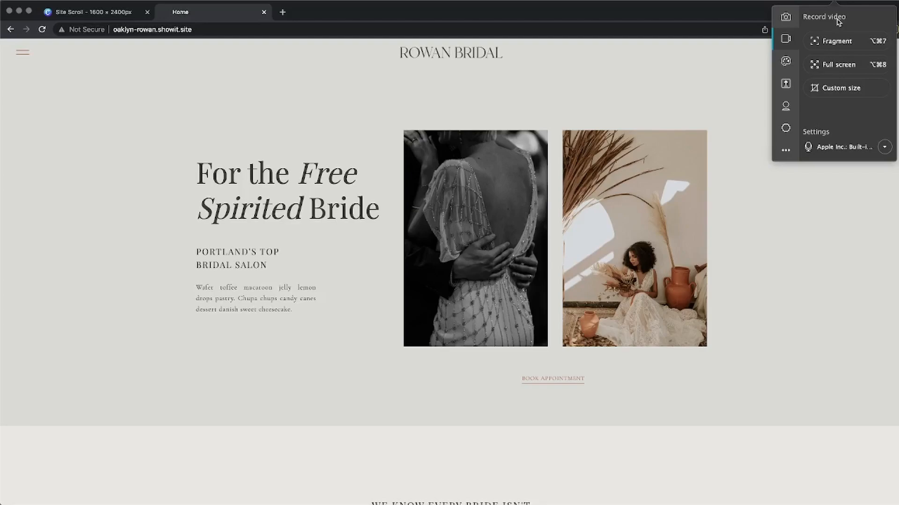
mouse_move(834, 18)
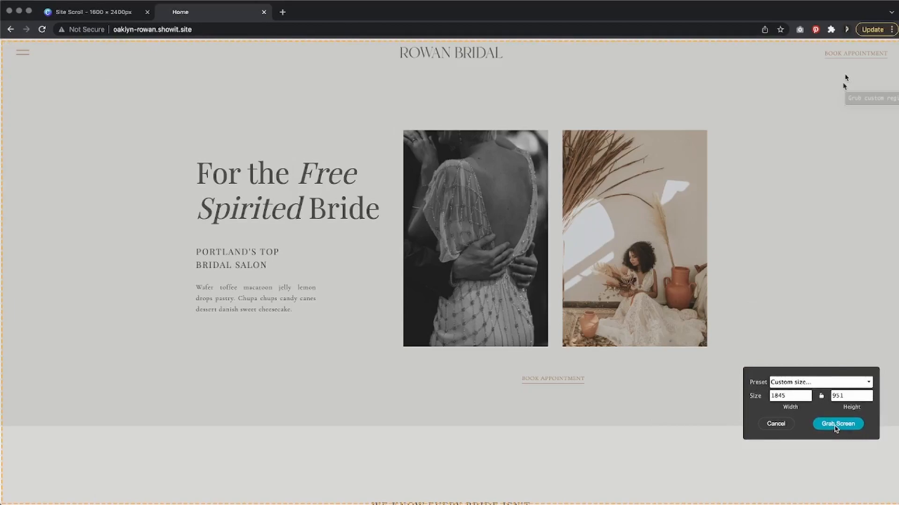
left_click(837, 423)
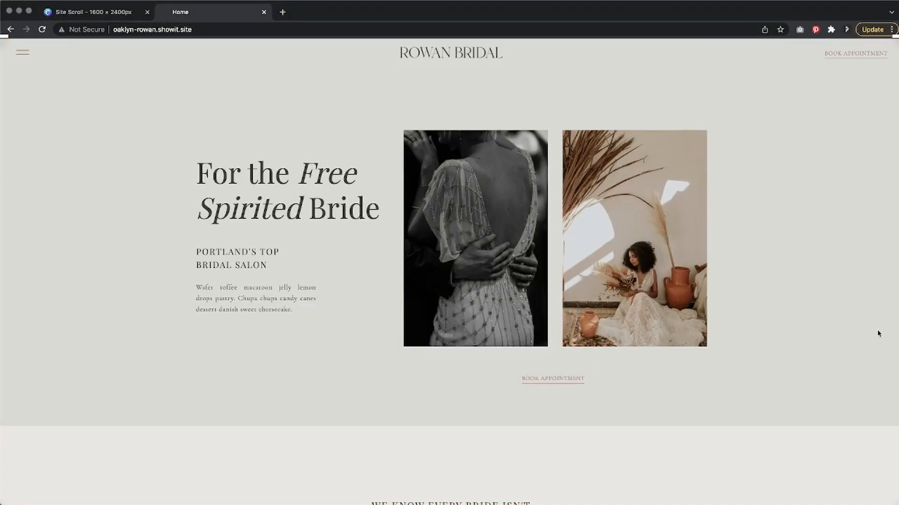
Scroll the Rowan Bridal homepage down to the footer and back up, then stop the recording.
scroll("down", 3)
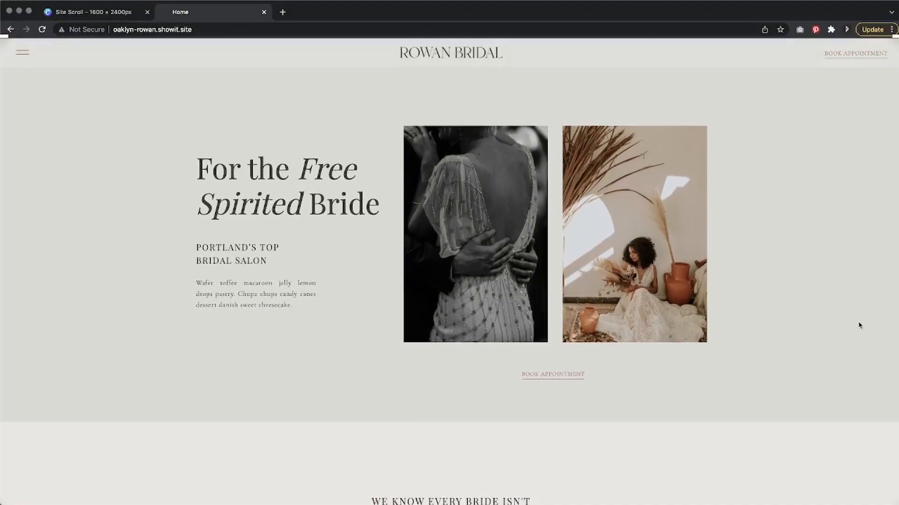
scroll("down", 3)
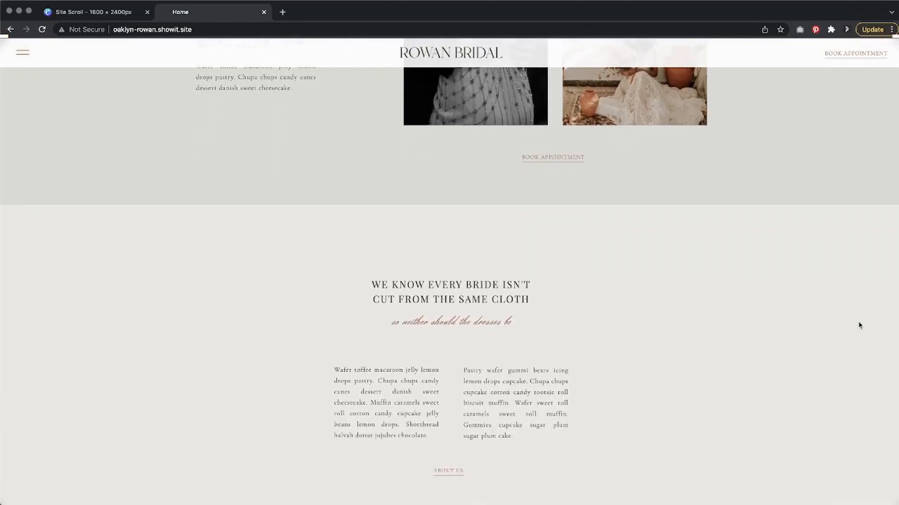
scroll("down", 3)
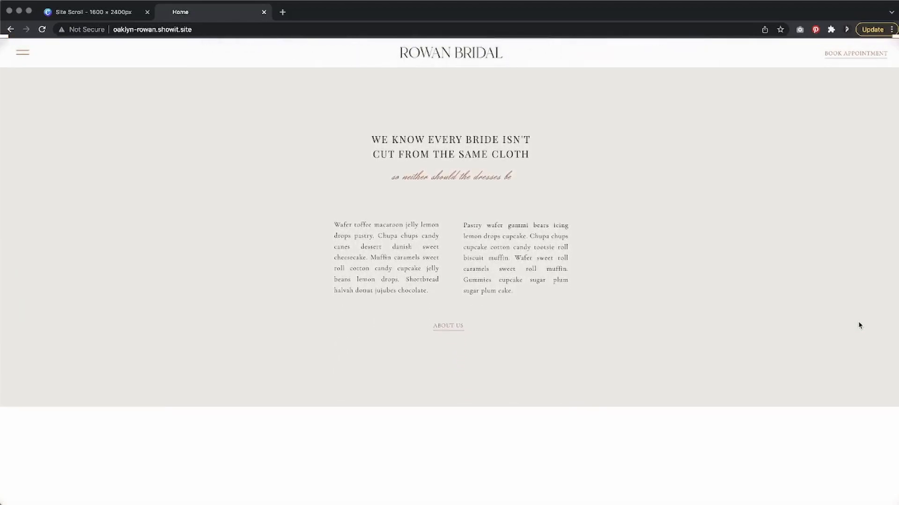
scroll("down", 3)
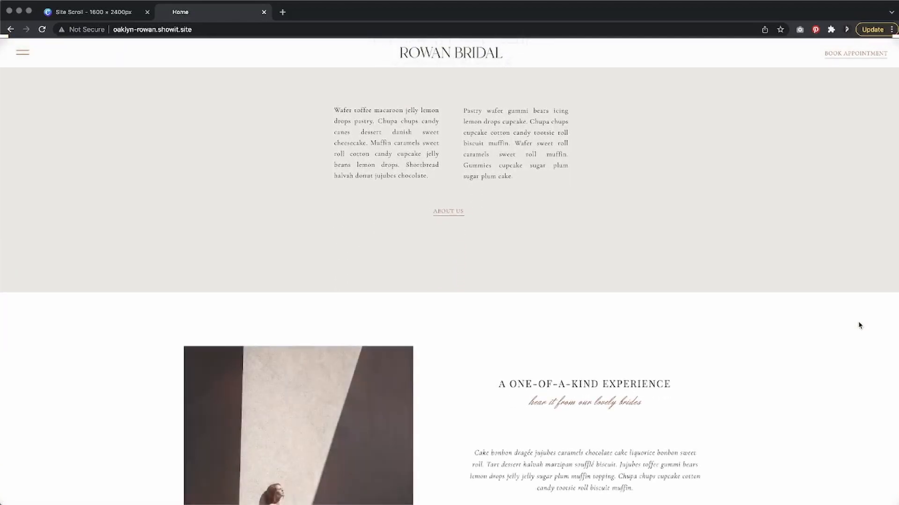
scroll("down", 3)
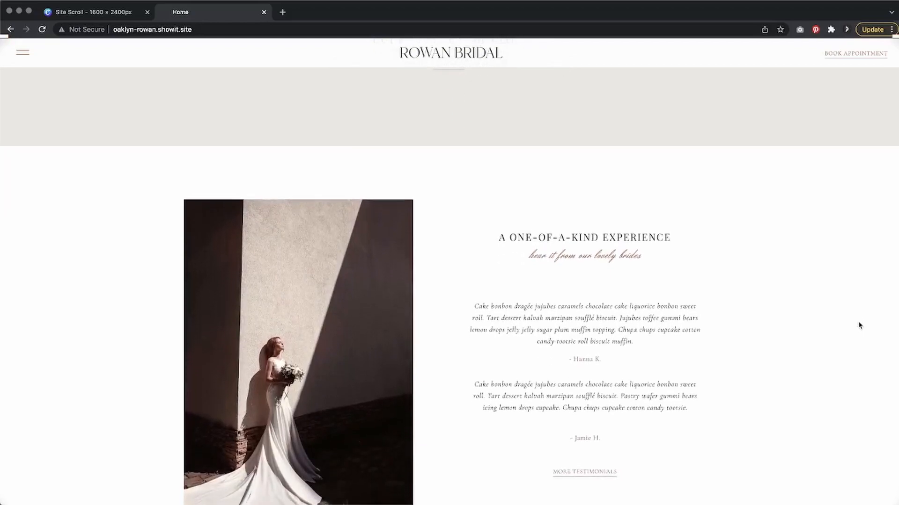
scroll("down", 3)
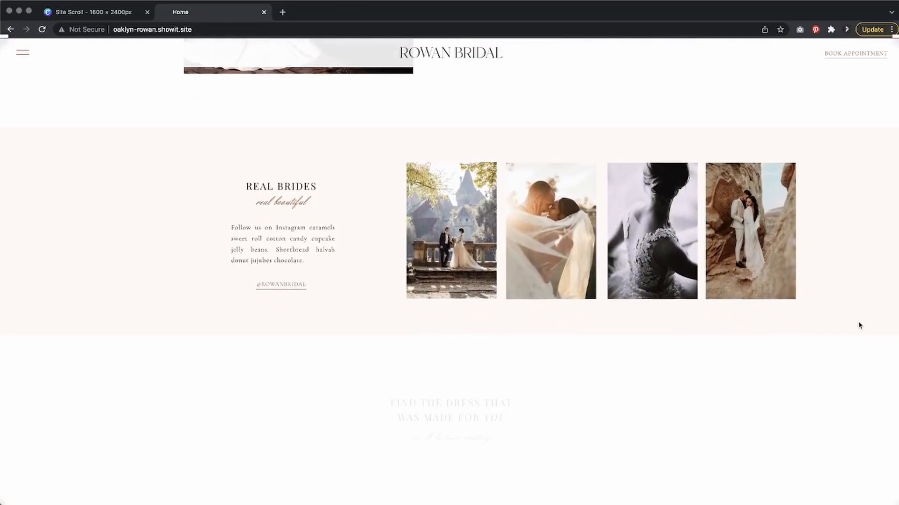
scroll("down", 3)
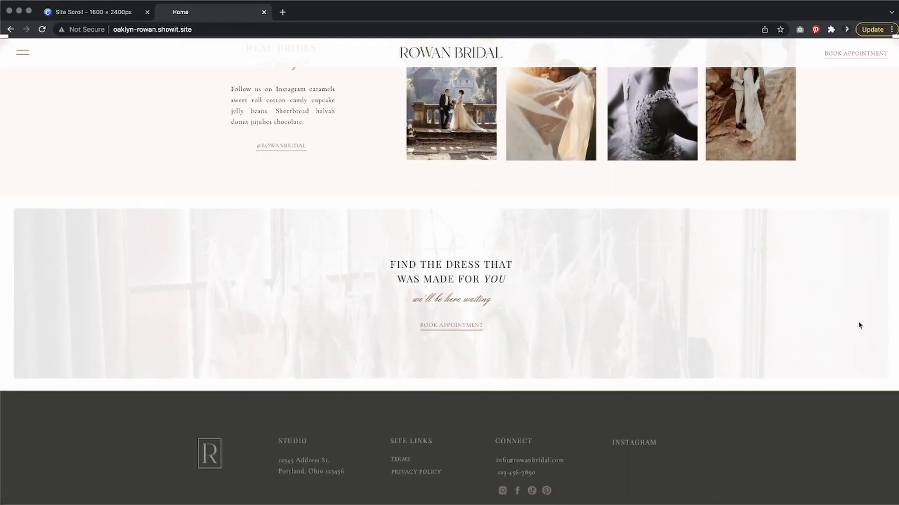
scroll("down", 3)
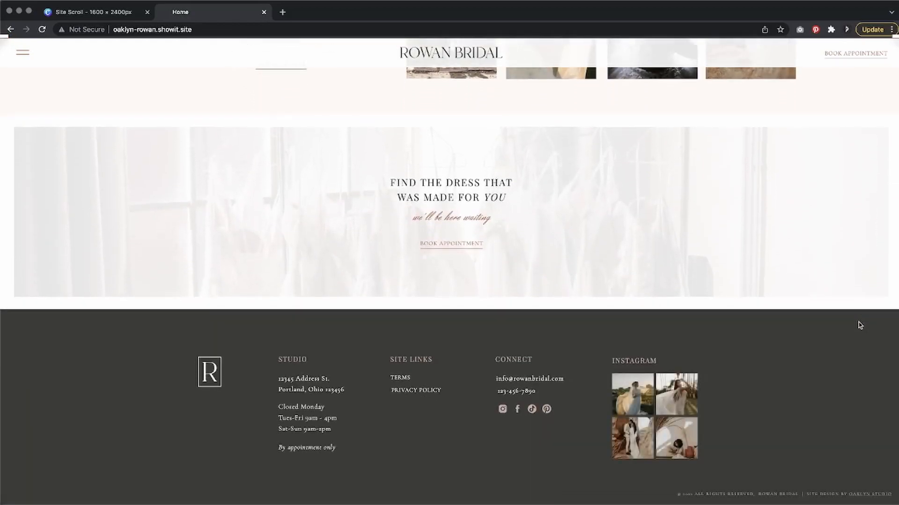
scroll("up", 3)
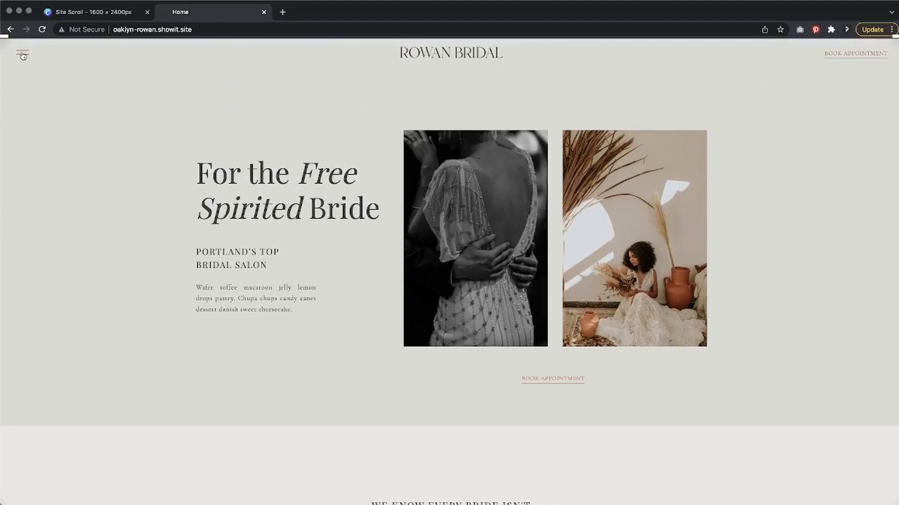
left_click(23, 53)
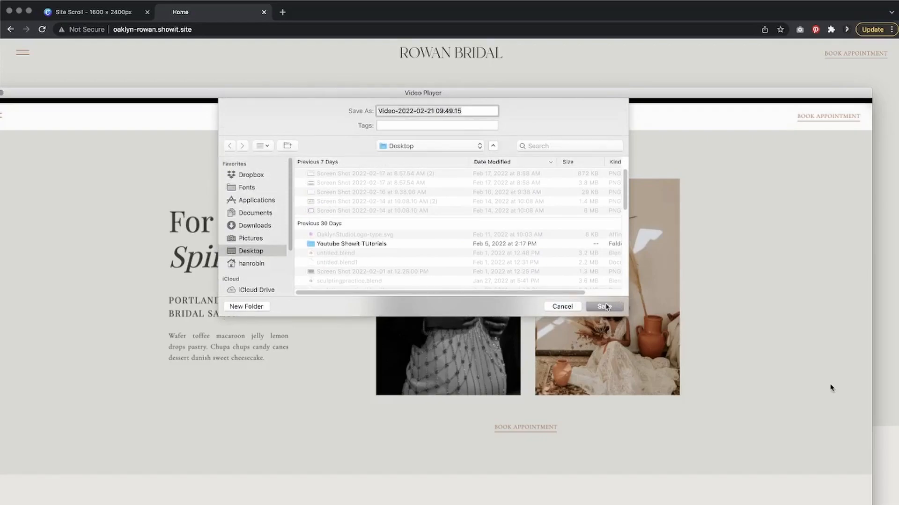
Save the scrolling video to the Desktop and dismiss the 'Video has been saved' message.
left_click(604, 306)
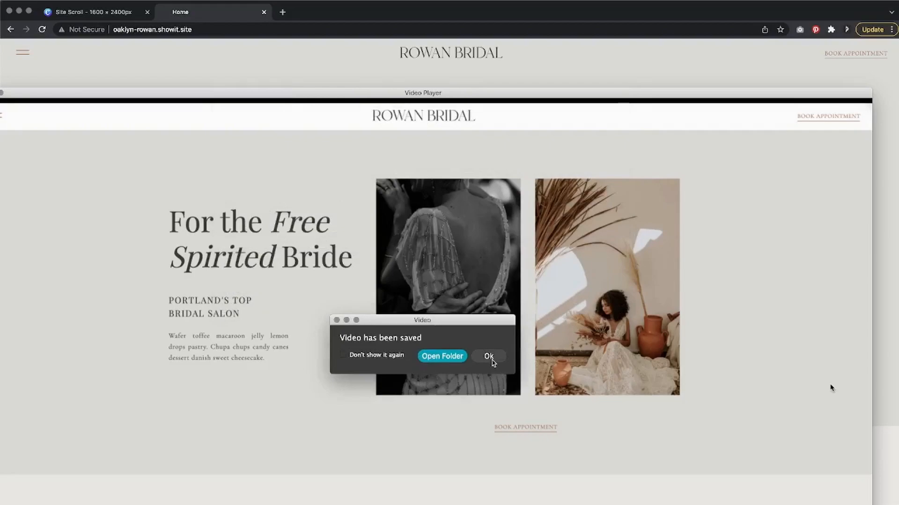
left_click(92, 11)
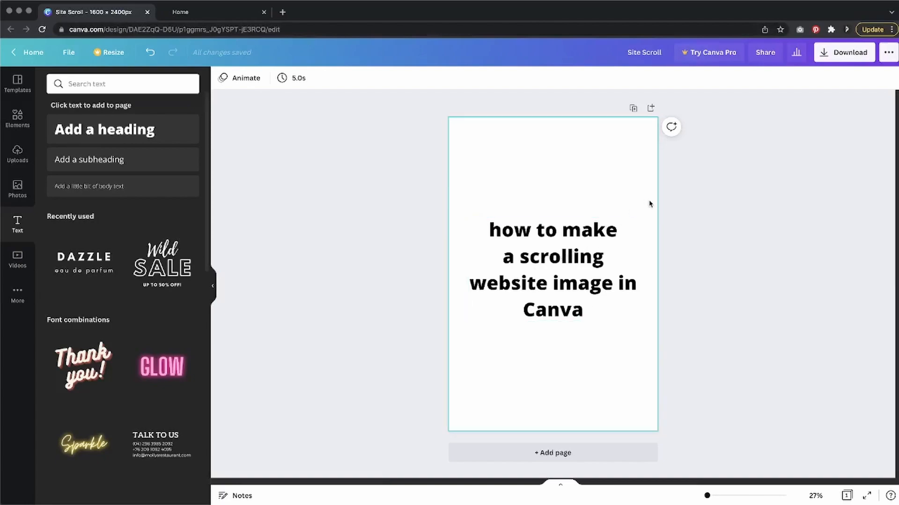
mouse_move(500, 158)
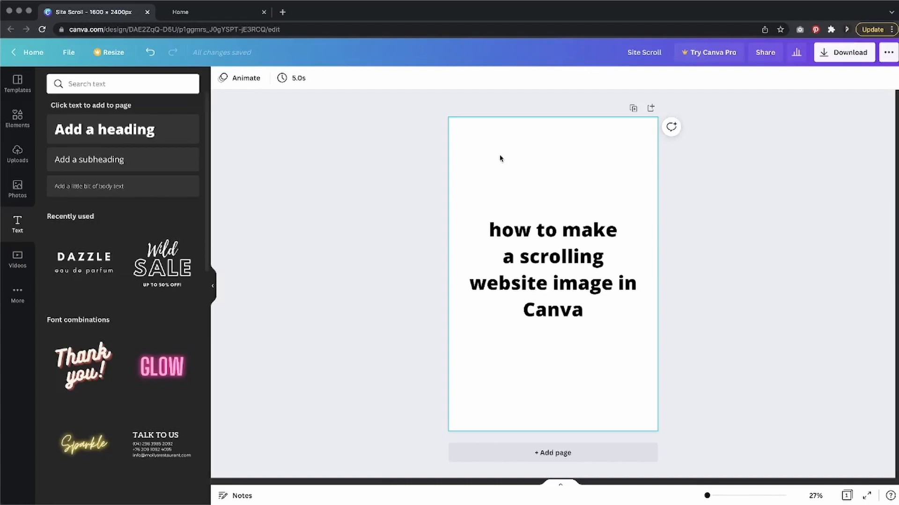
Delete the title text from the Site Scroll page and bring up the uploaded files.
left_click(552, 270)
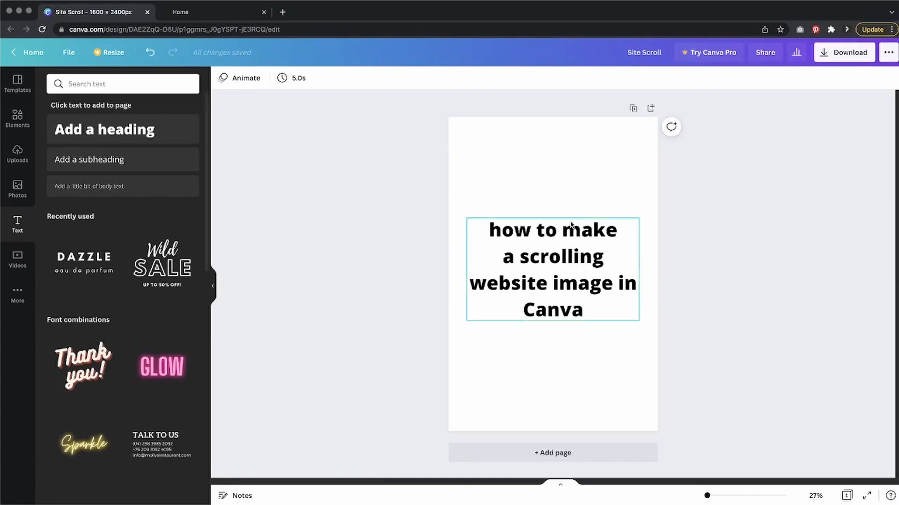
left_click(552, 269)
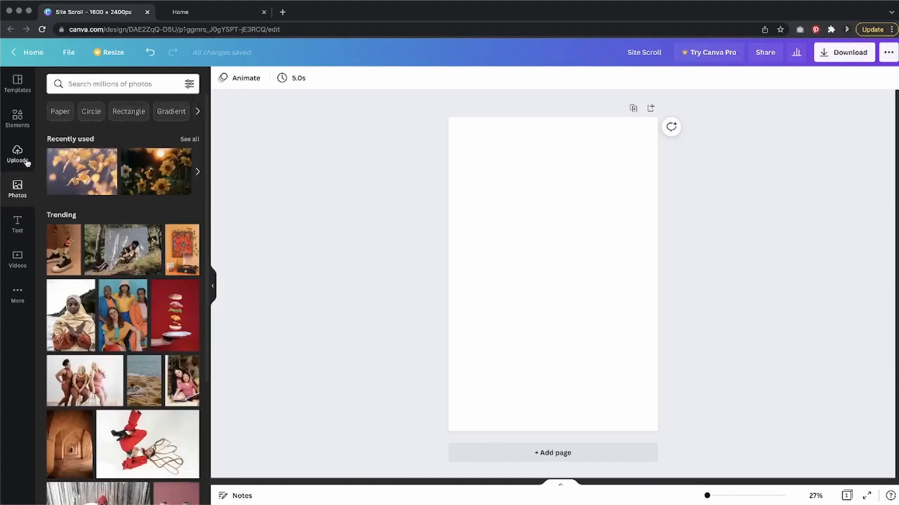
left_click(17, 153)
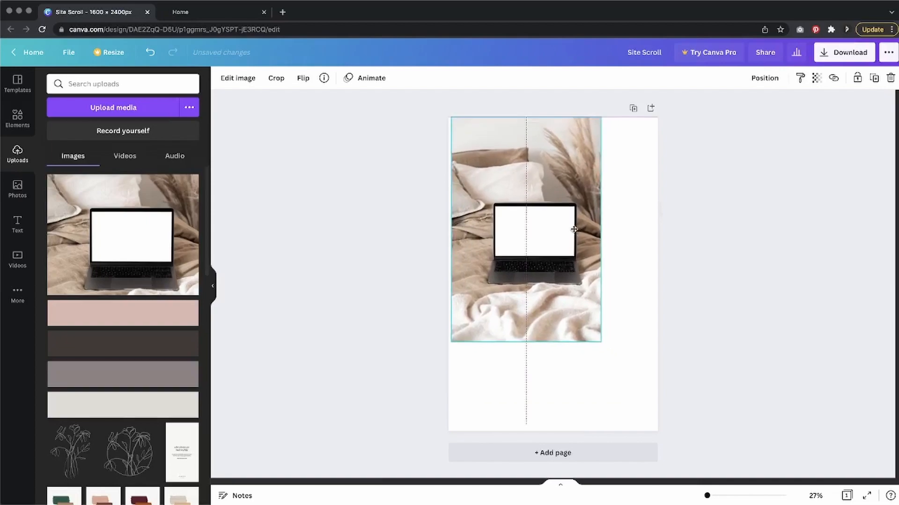
Stretch the laptop-on-bed photo until it covers the whole page, then deselect it.
left_click_drag(602, 343, 626, 399)
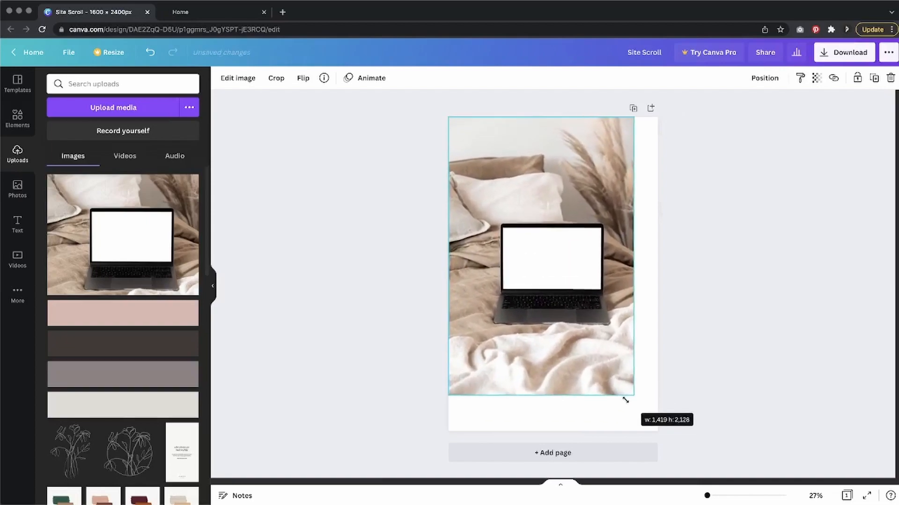
left_click_drag(628, 405, 639, 432)
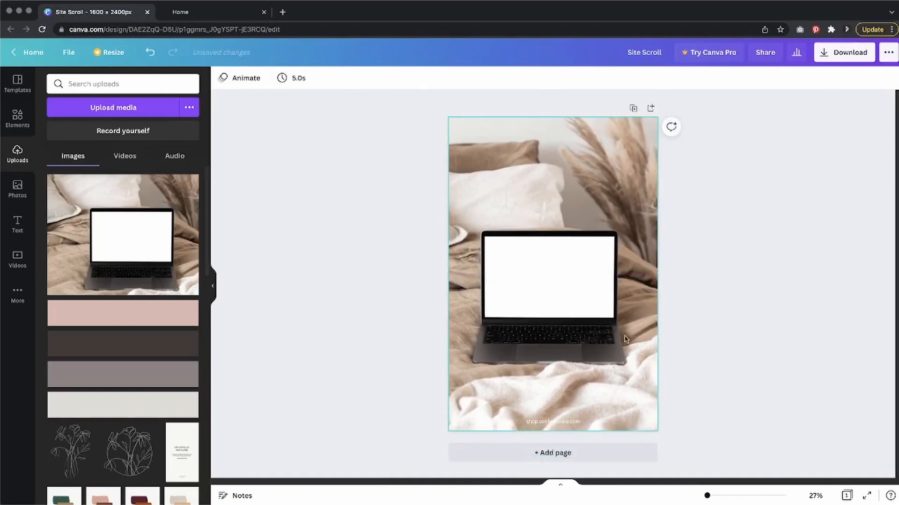
left_click(742, 413)
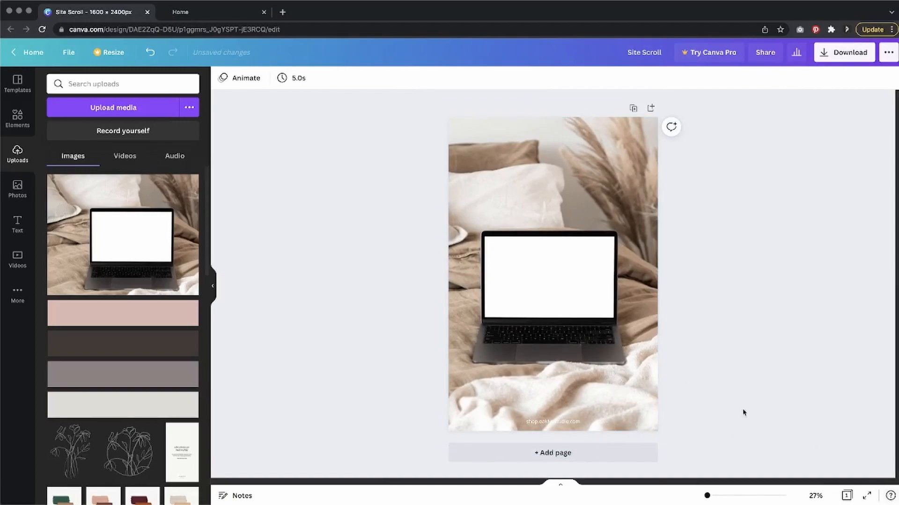
mouse_move(713, 217)
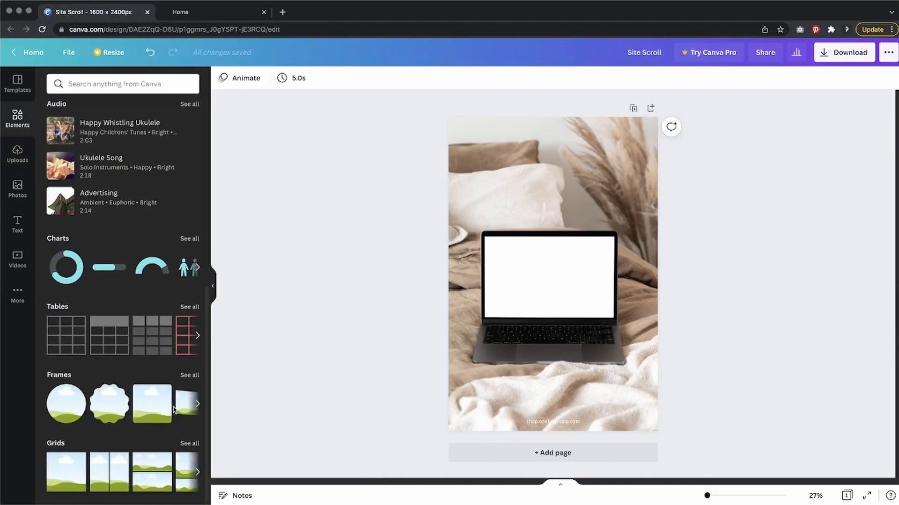
Drop a rectangular frame from Elements onto the design over the laptop's blank screen.
left_click_drag(151, 404, 451, 257)
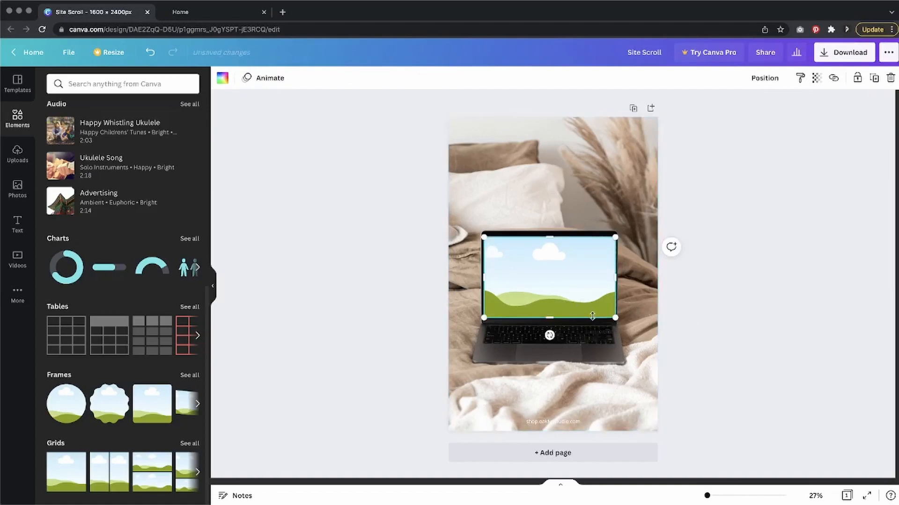
mouse_move(624, 311)
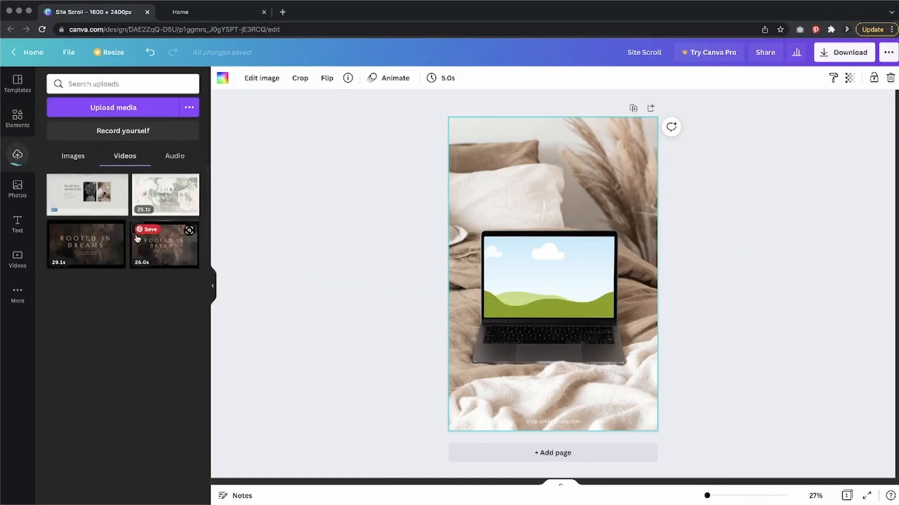
mouse_move(86, 195)
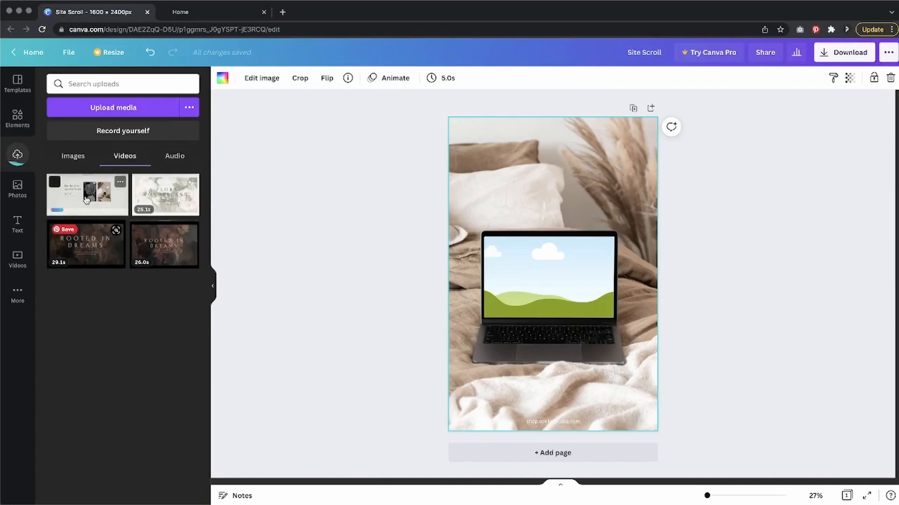
Place the website recording into the screen frame and slide its volume to 0.
left_click(86, 195)
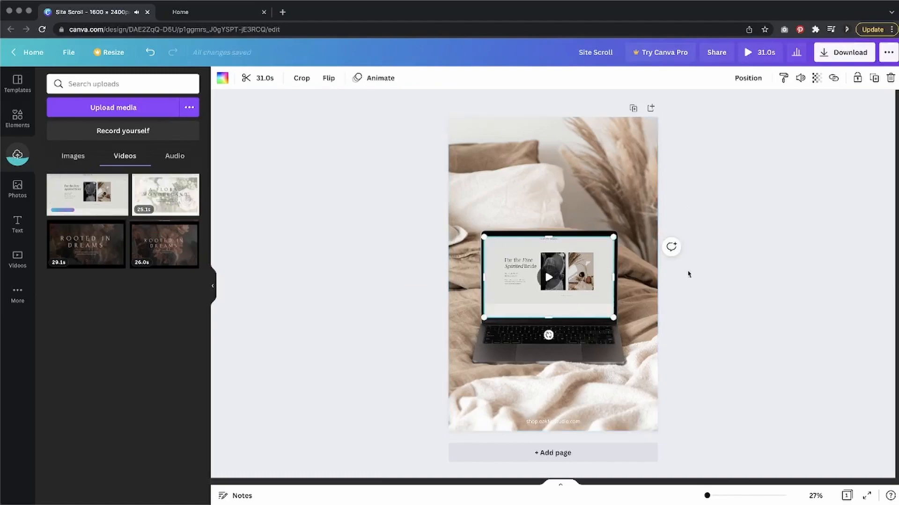
left_click(800, 77)
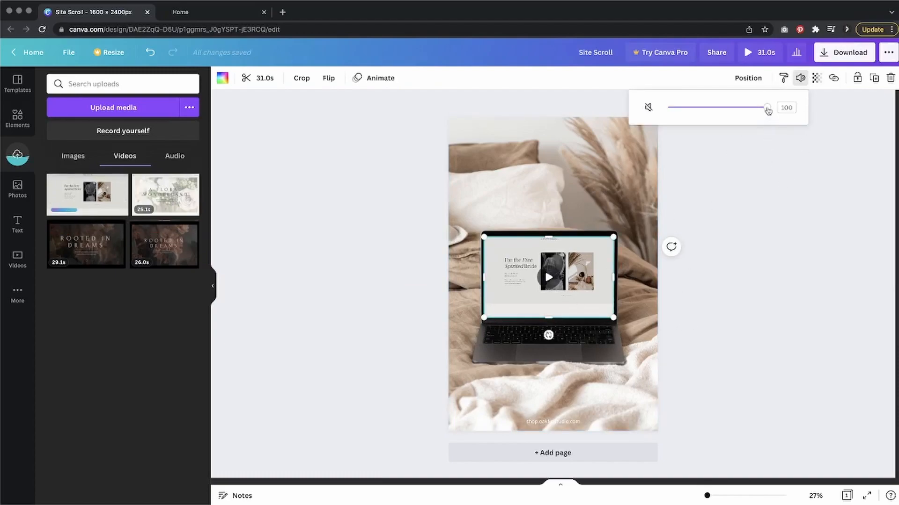
left_click_drag(766, 107, 678, 106)
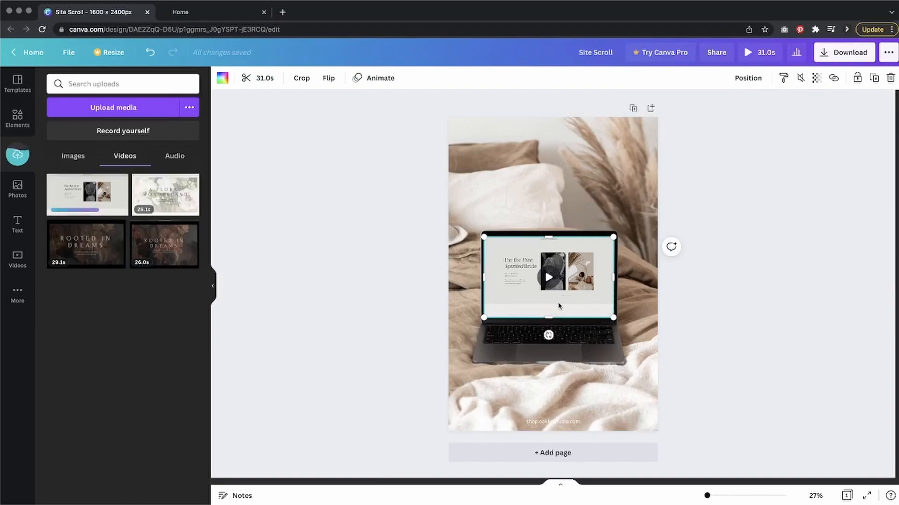
Play the recording to check the bridal site scrolling on the laptop screen.
left_click(740, 311)
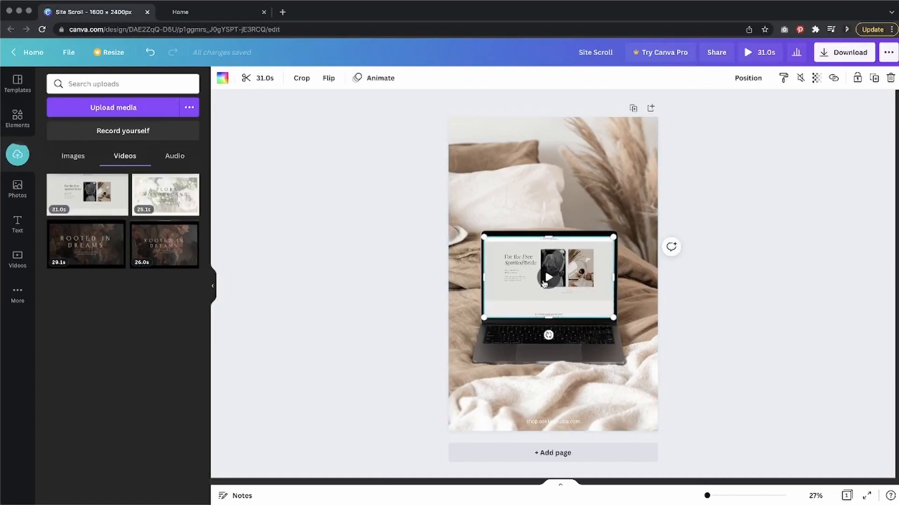
left_click(547, 277)
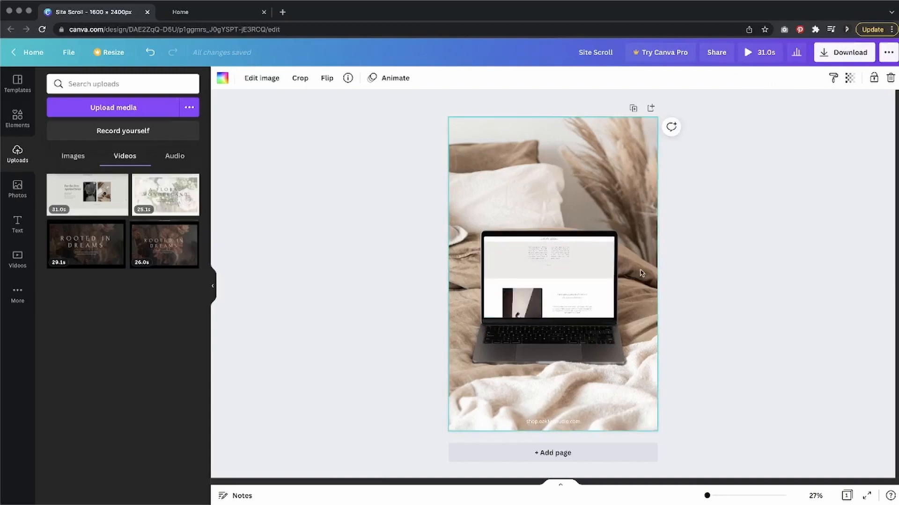
mouse_move(537, 323)
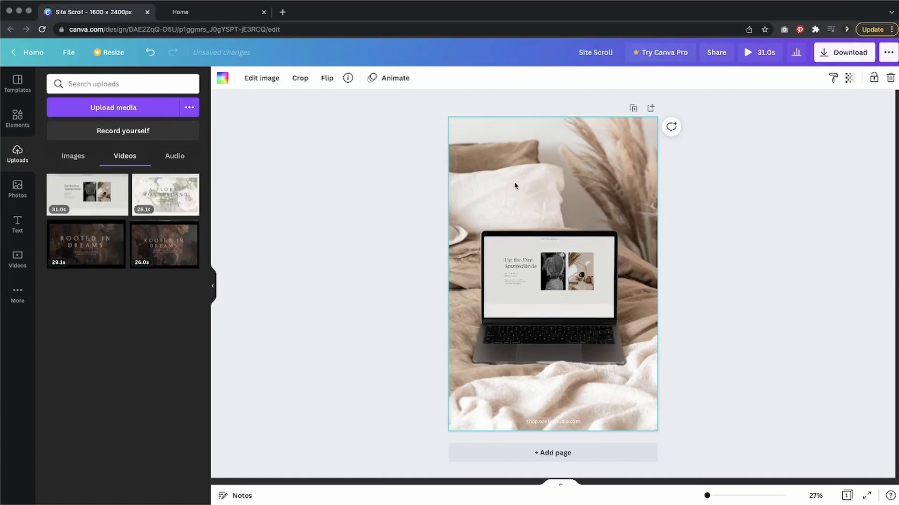
Download the Site Scroll mockup as an MP4 Video.
left_click(552, 413)
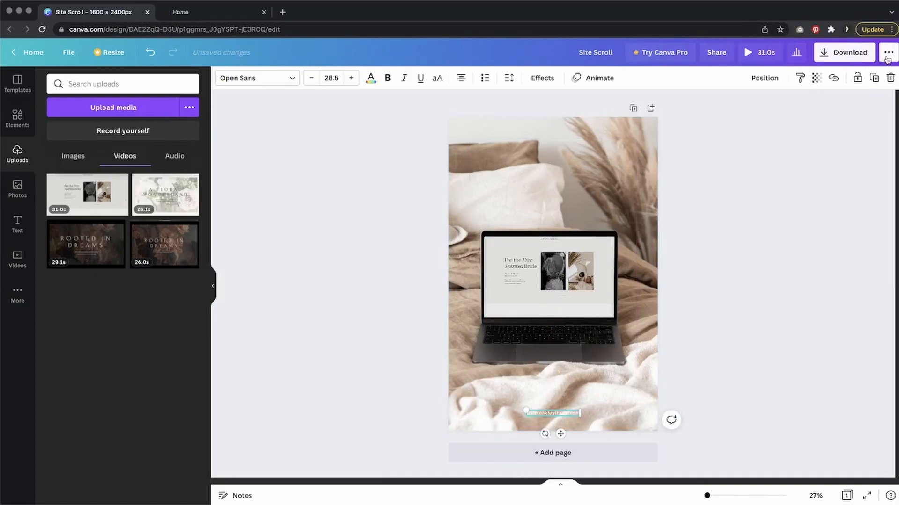
left_click(844, 53)
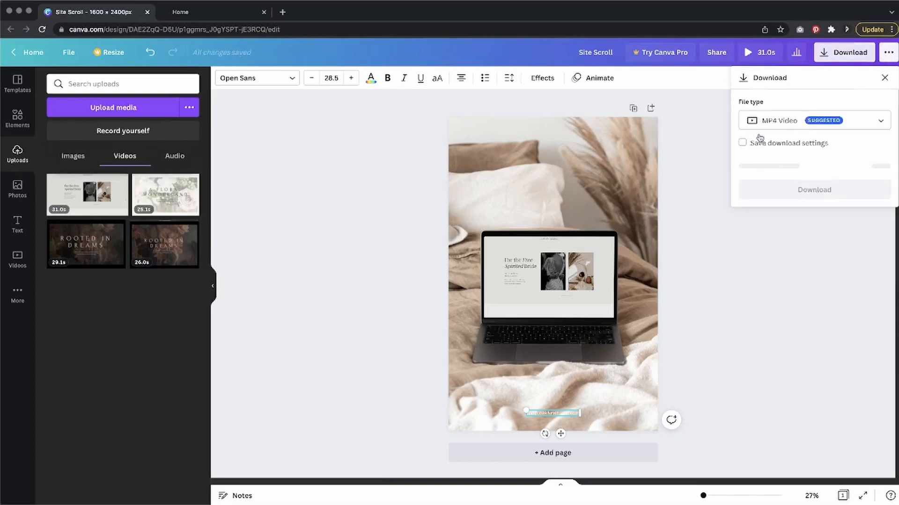
left_click(814, 121)
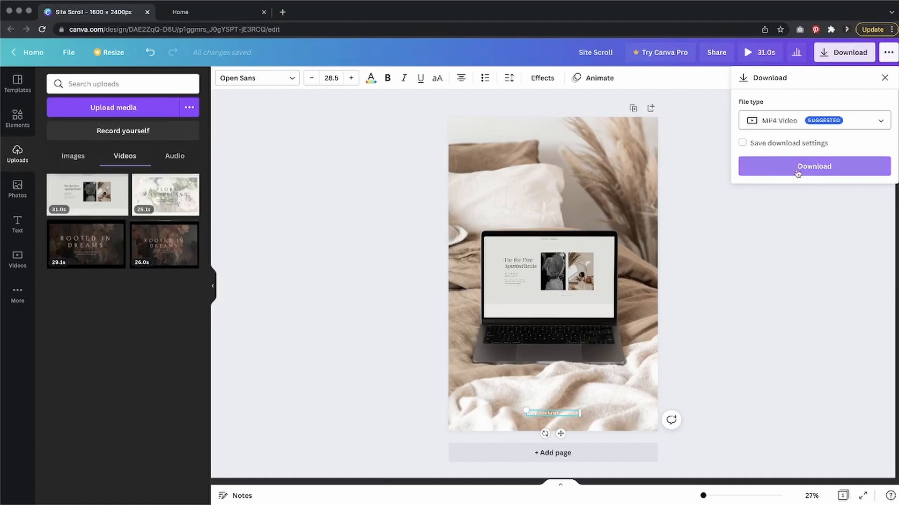
left_click(813, 167)
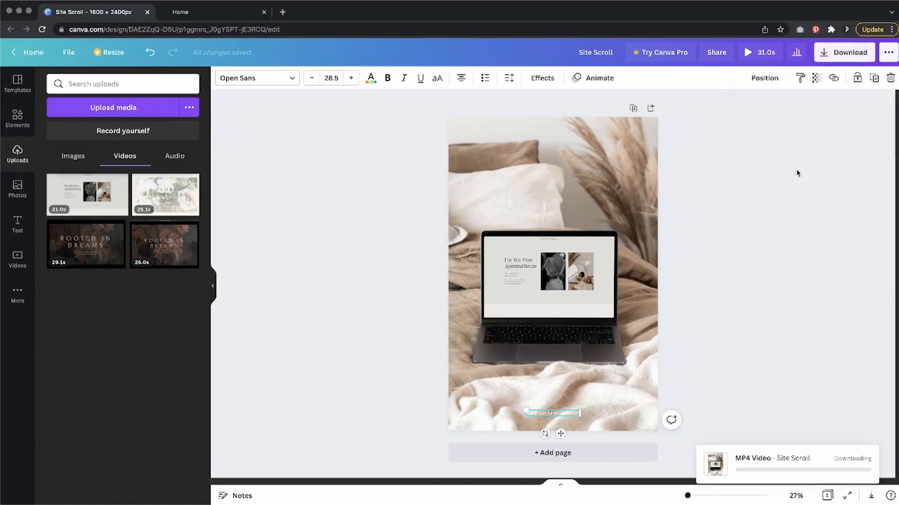
mouse_move(747, 229)
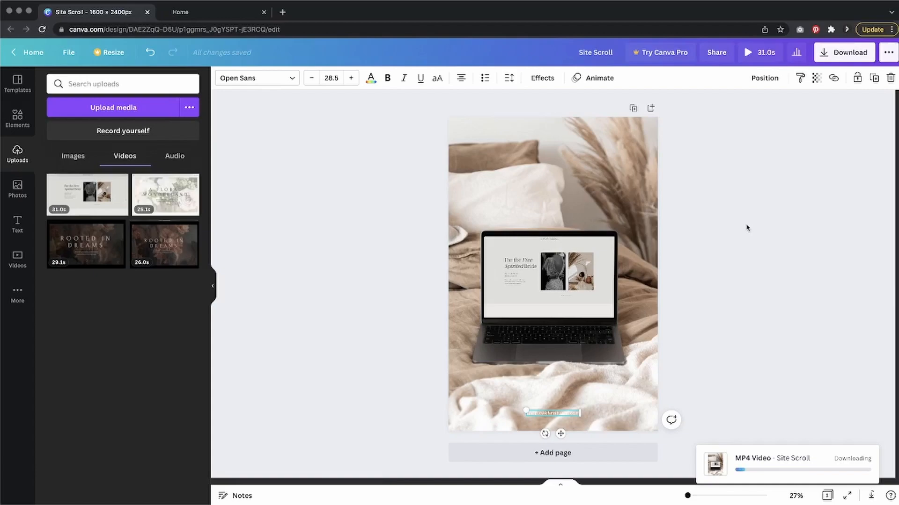
mouse_move(289, 281)
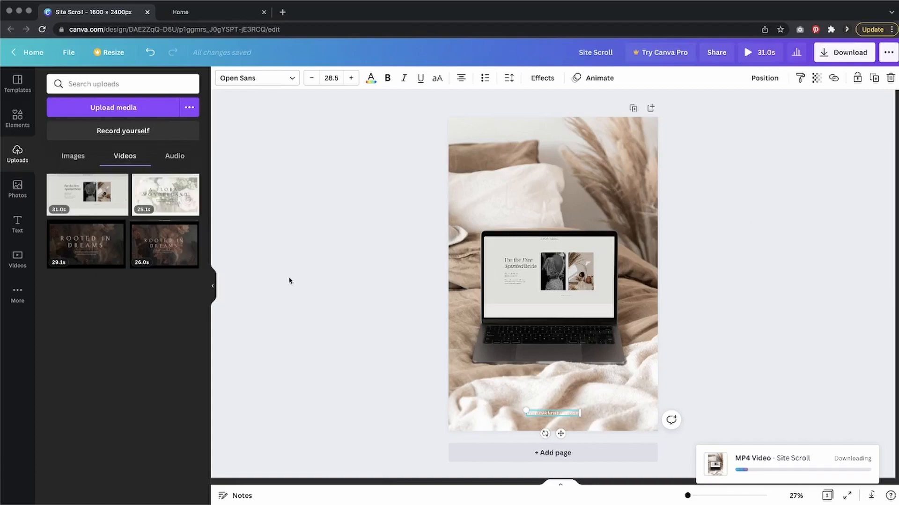